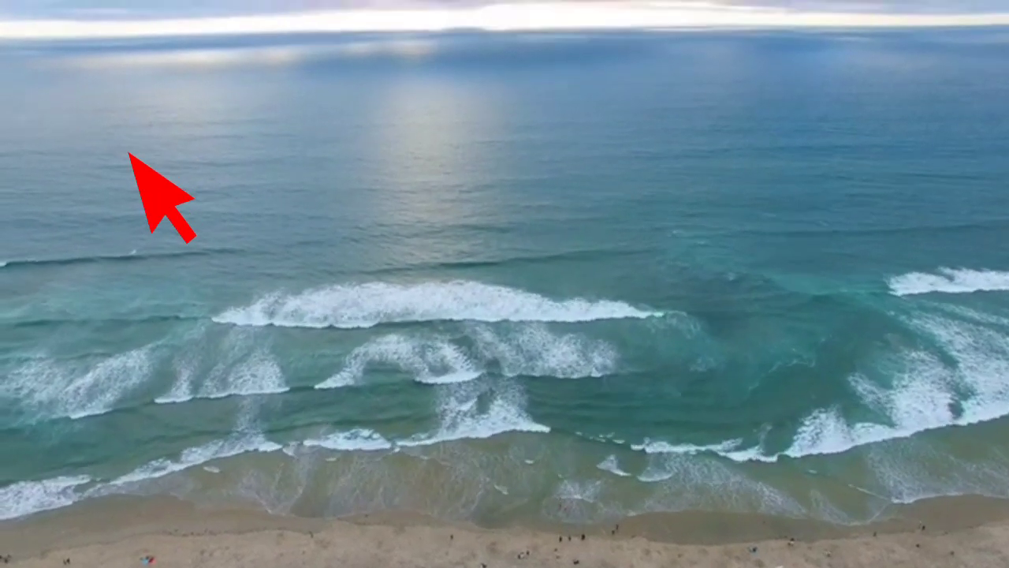
mouse_move(454, 315)
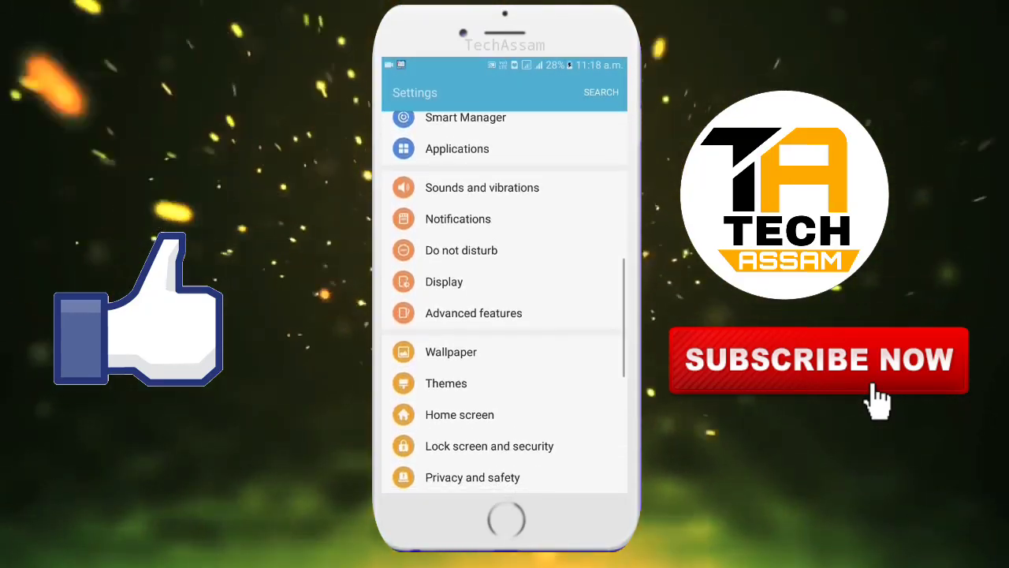
Reach Accessibility in the Settings list and its Dexterity and interaction section.
scroll("down", 3)
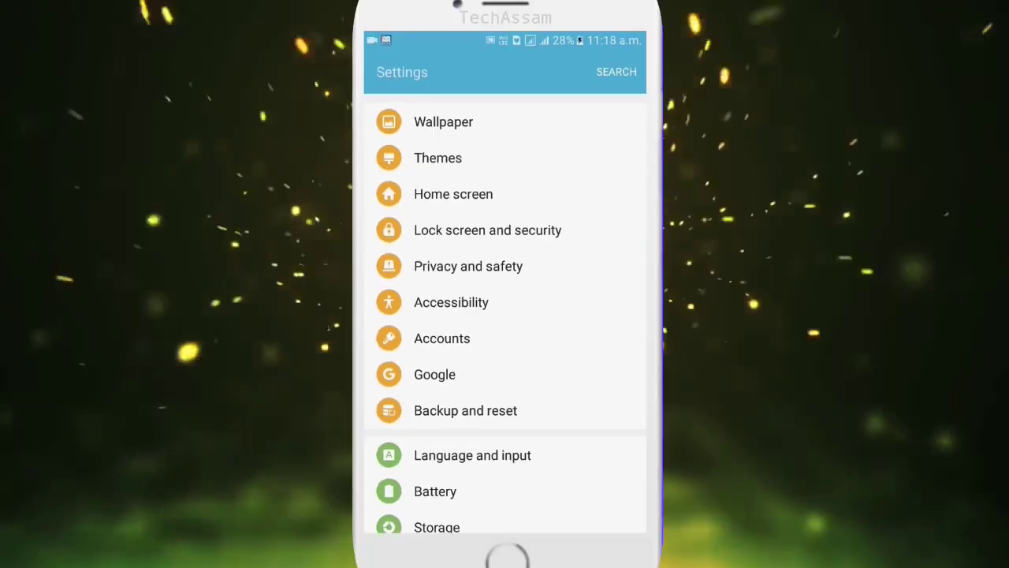
left_click(451, 303)
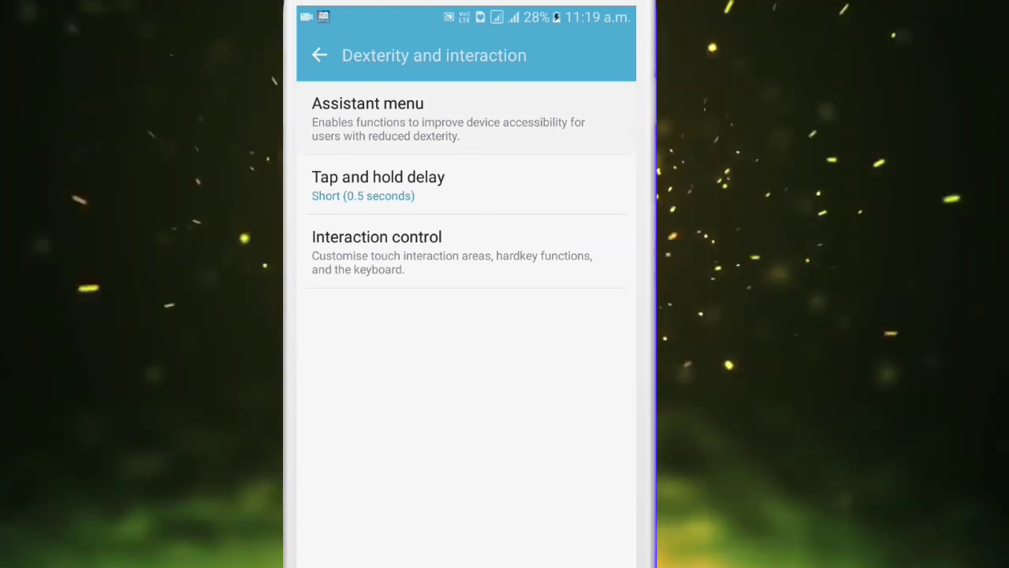
Switch Assistant menu on, confirm it, toggle it off and on, leaving the floating button shown.
left_click(368, 104)
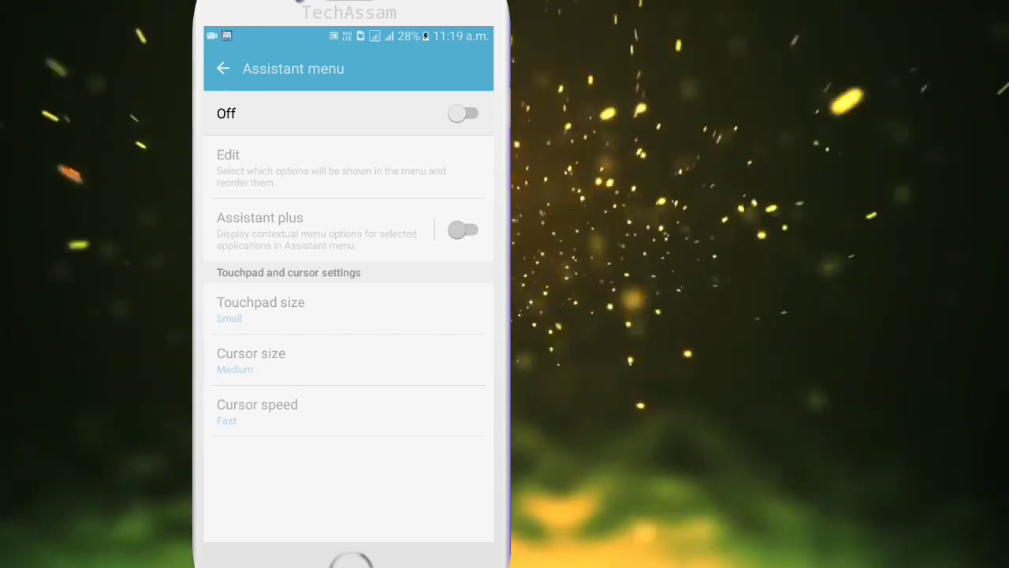
left_click(464, 113)
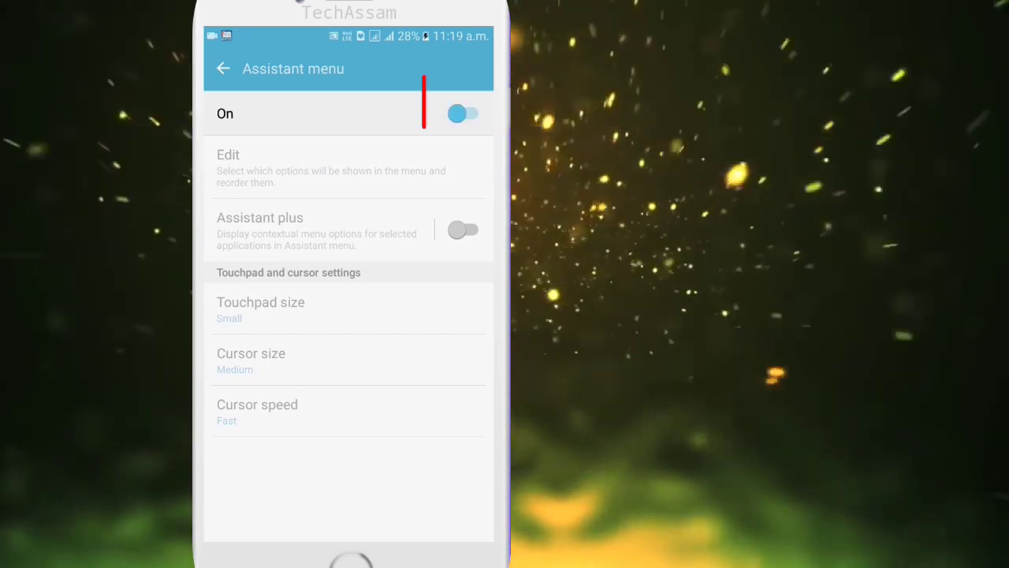
left_click(463, 113)
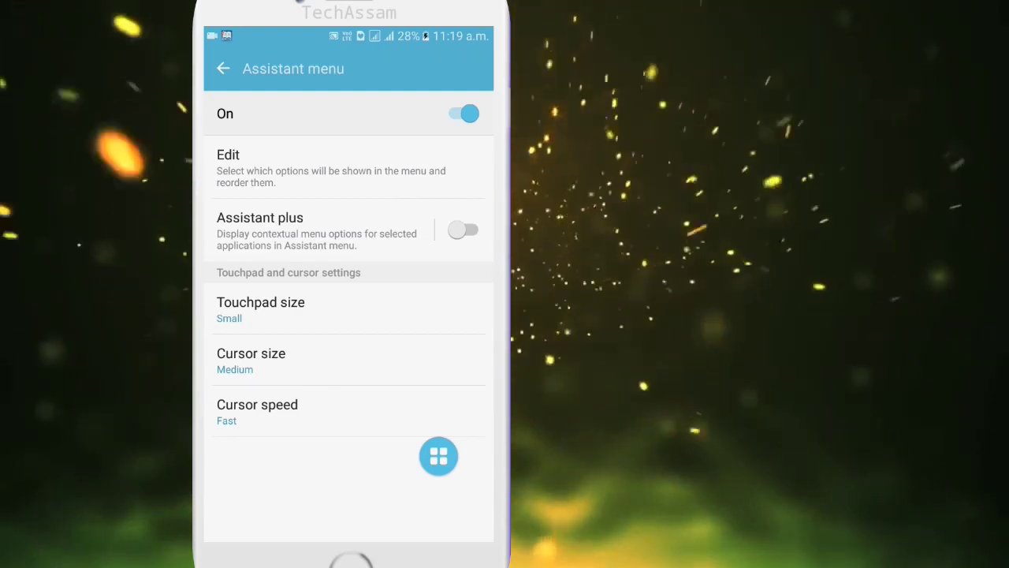
left_click(463, 114)
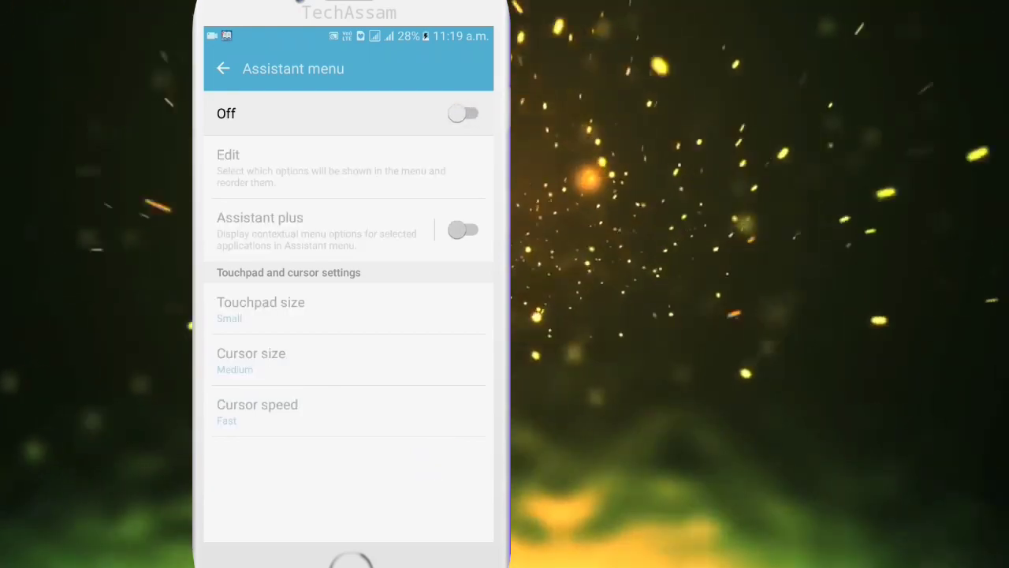
left_click(464, 114)
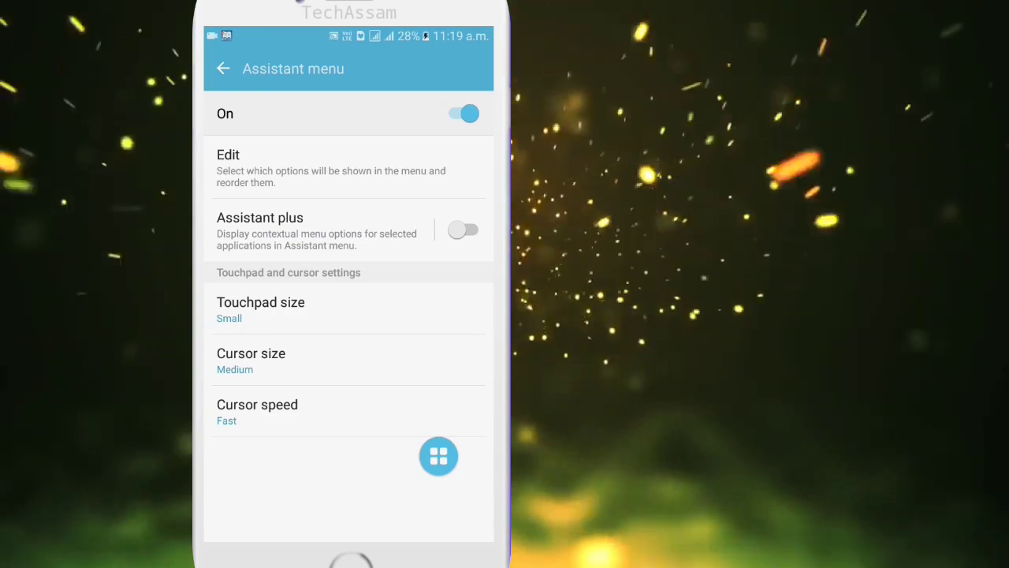
left_click(438, 455)
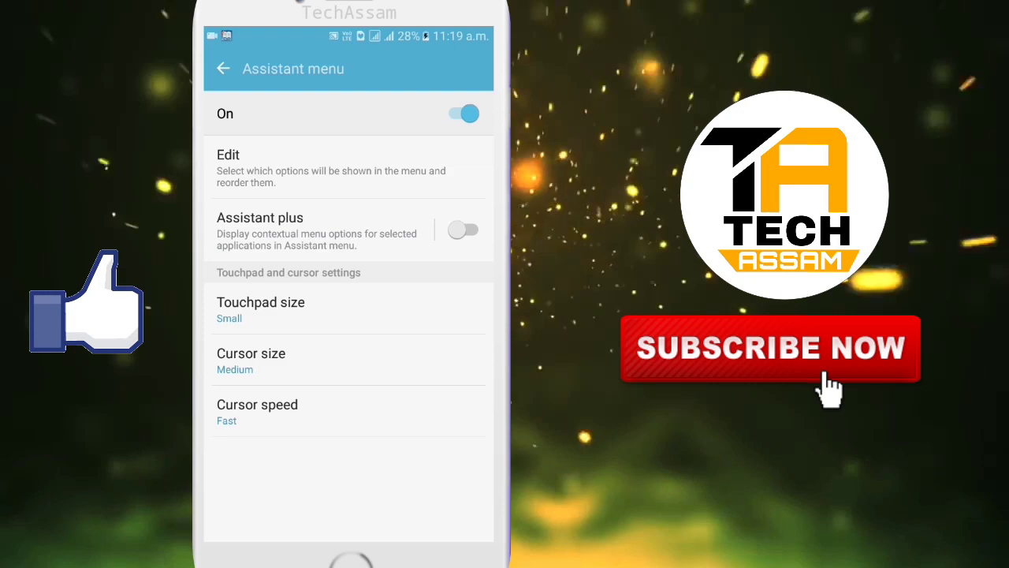
mouse_move(379, 240)
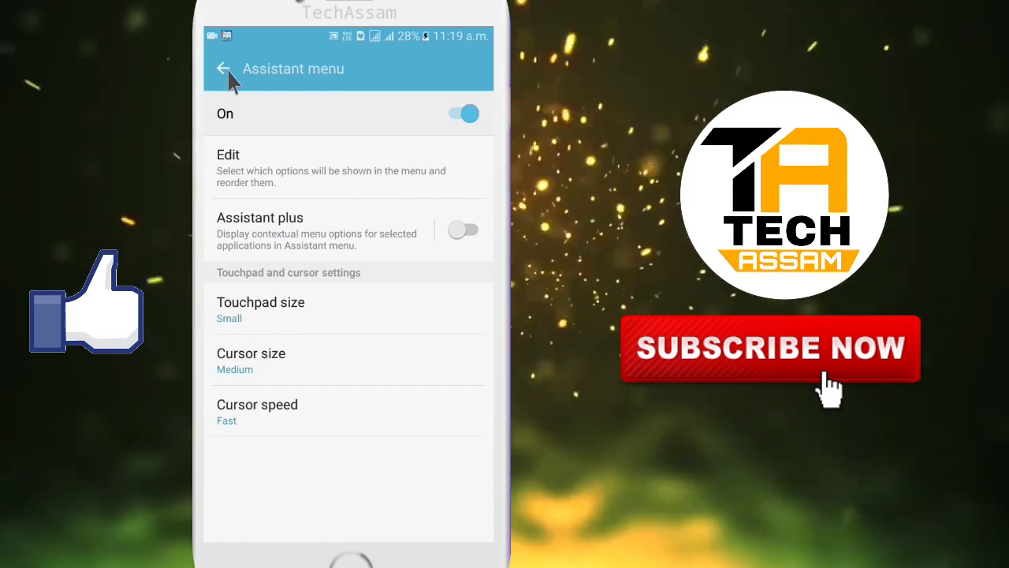
left_click(226, 69)
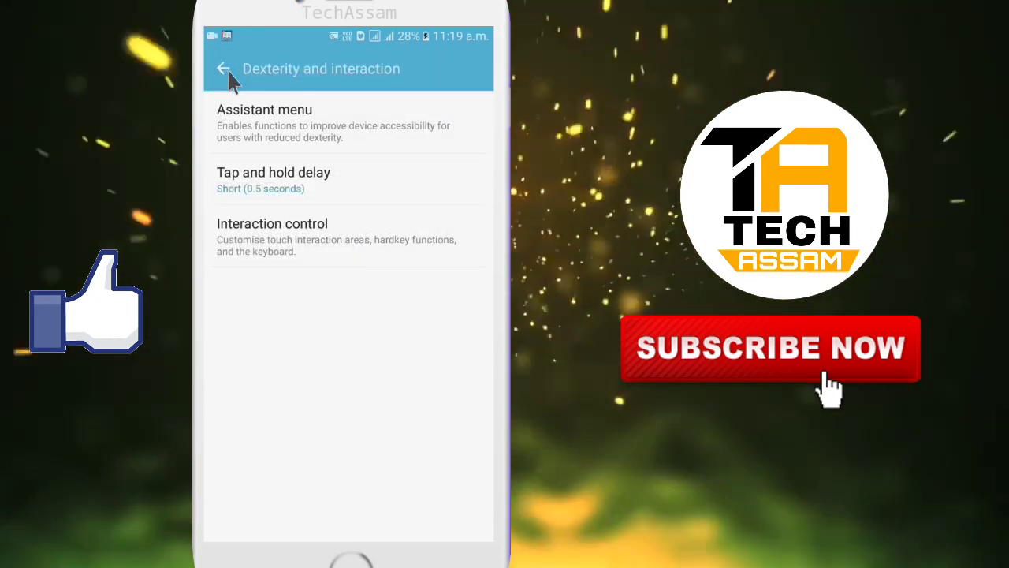
left_click(224, 70)
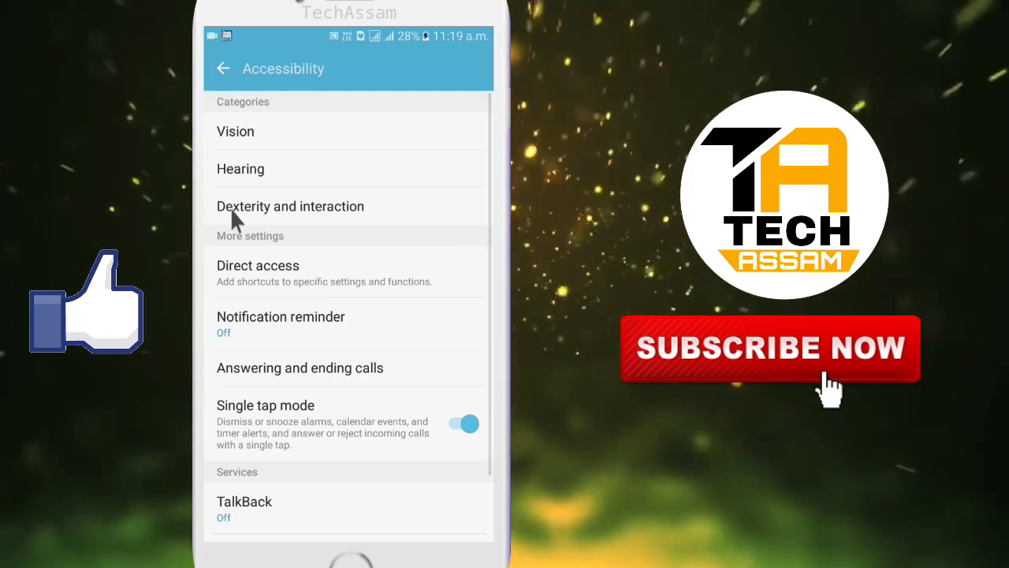
mouse_move(284, 196)
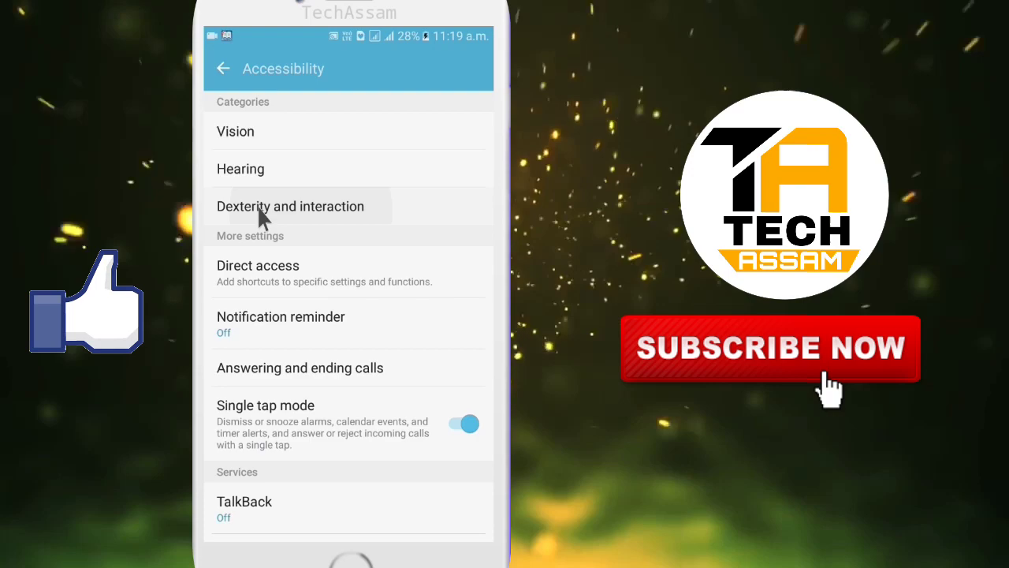
left_click(290, 205)
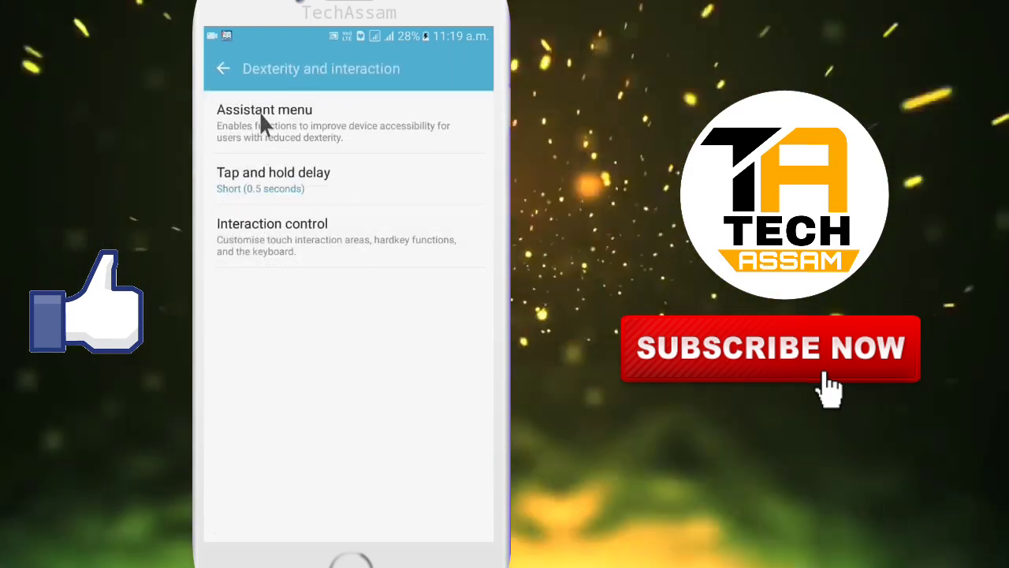
left_click(265, 110)
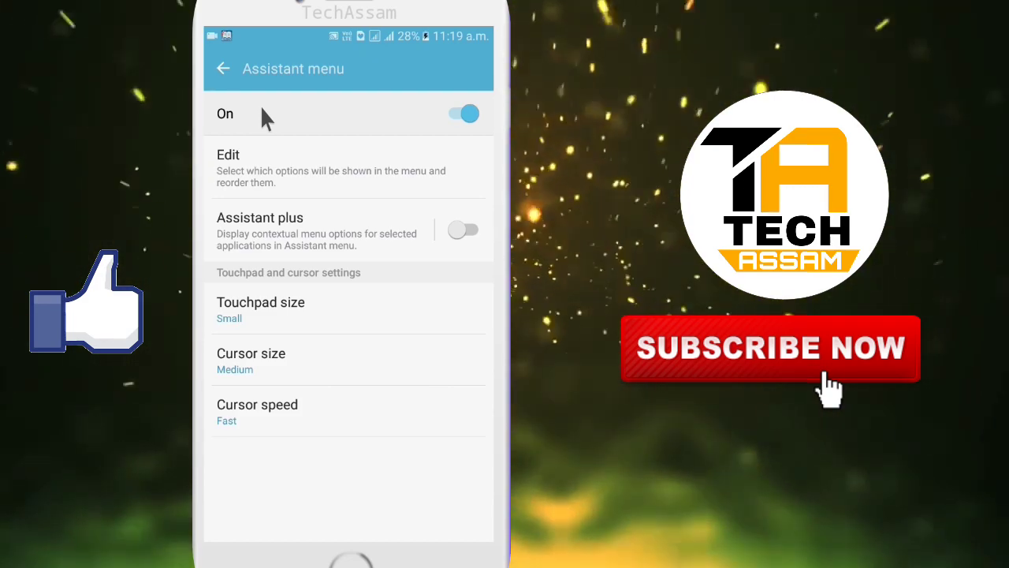
mouse_move(339, 152)
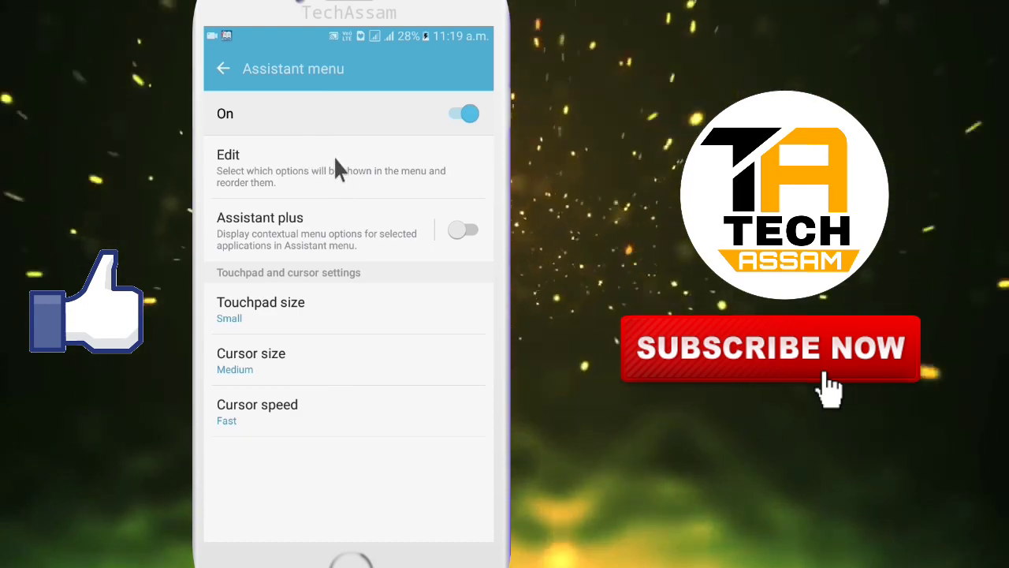
left_click(227, 155)
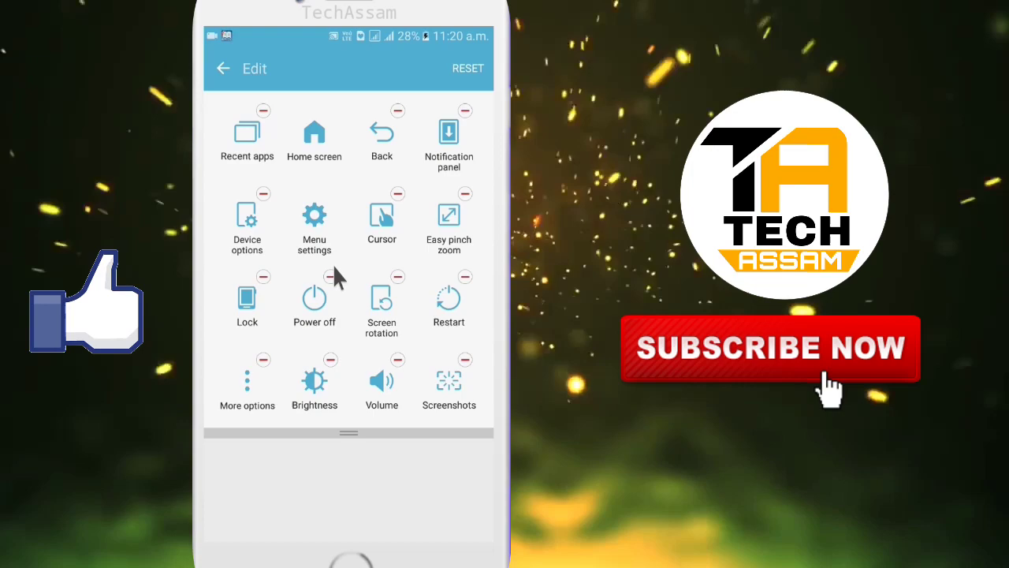
mouse_move(316, 228)
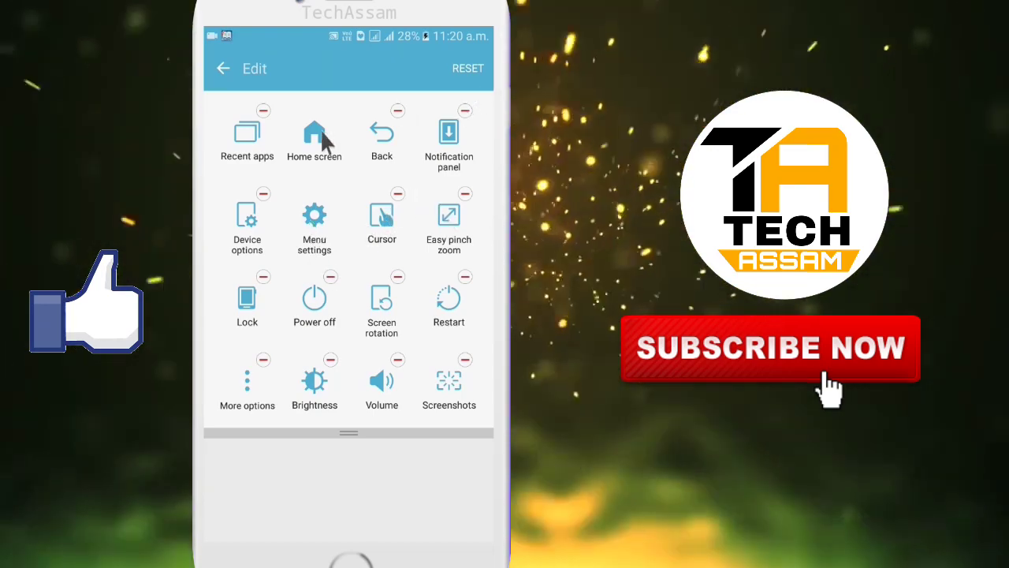
left_click(224, 70)
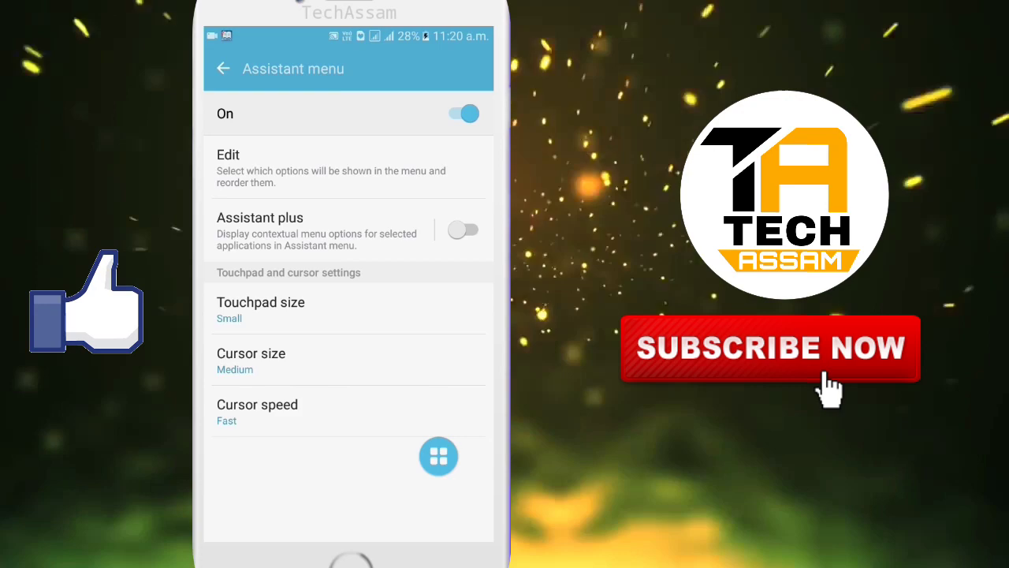
Lower the sound volume to about two-thirds from the floating assistant panel, then reopen its shortcuts.
left_click(438, 456)
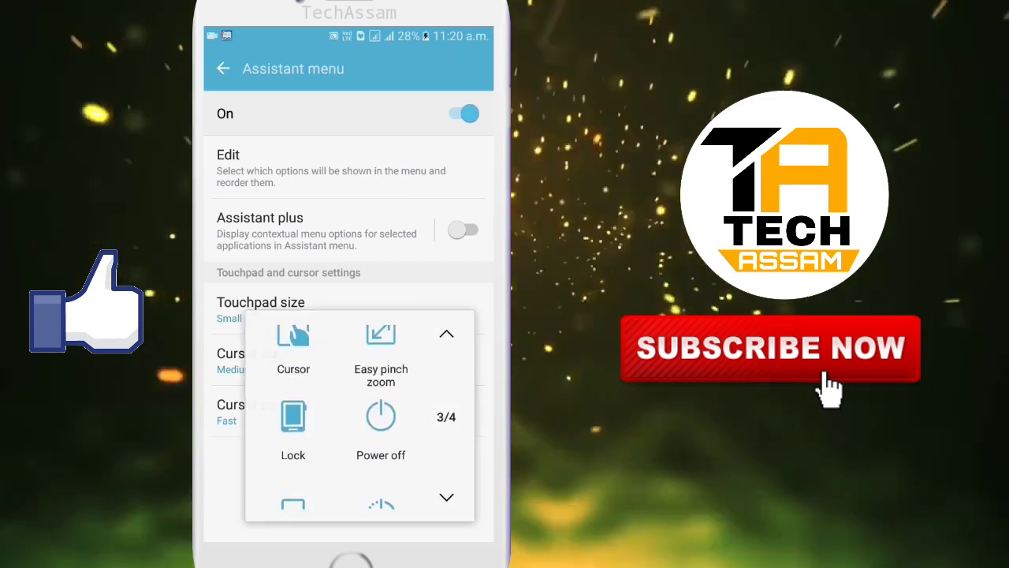
scroll("down", 3)
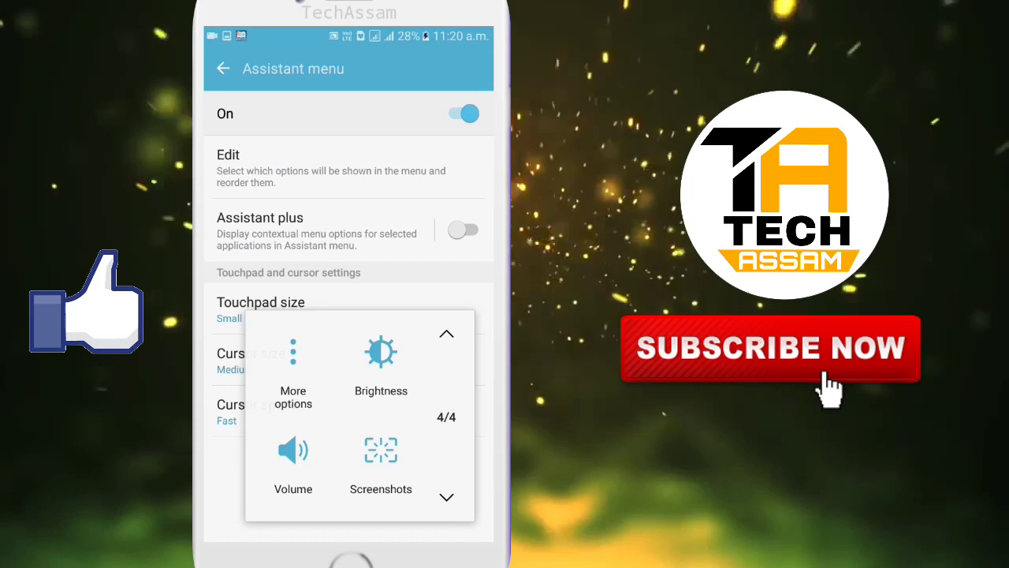
left_click(293, 451)
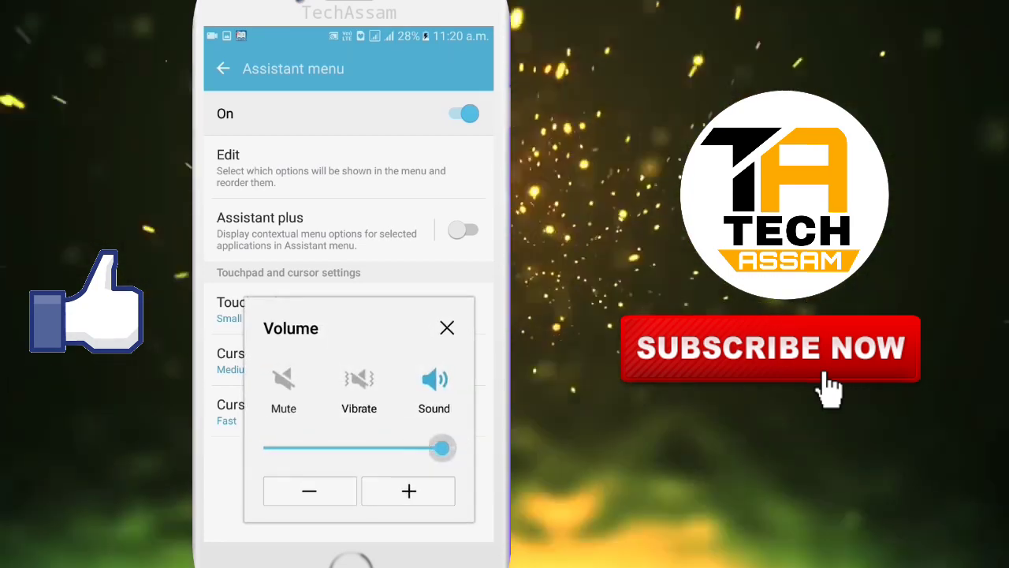
left_click_drag(442, 448, 392, 447)
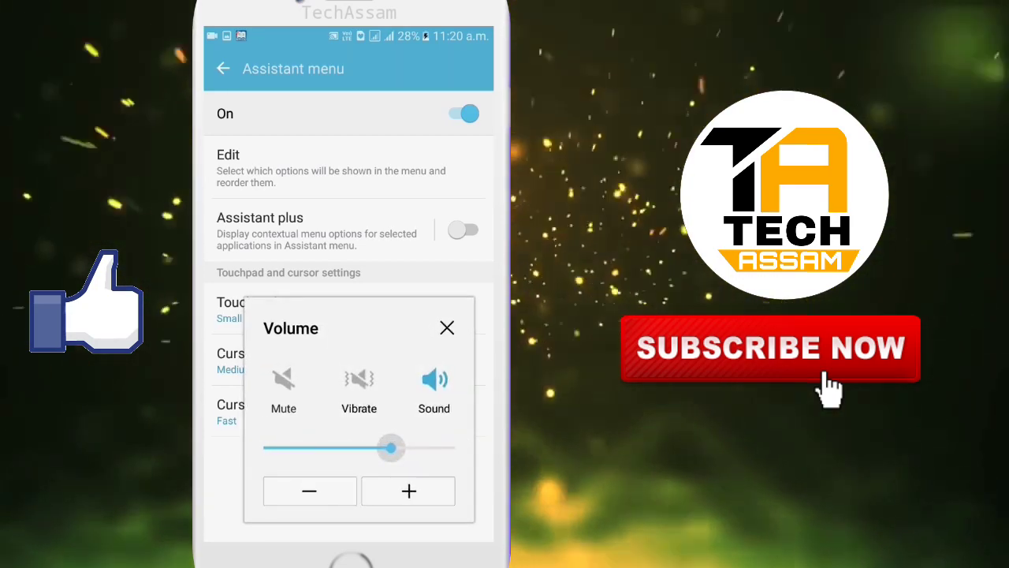
left_click(448, 327)
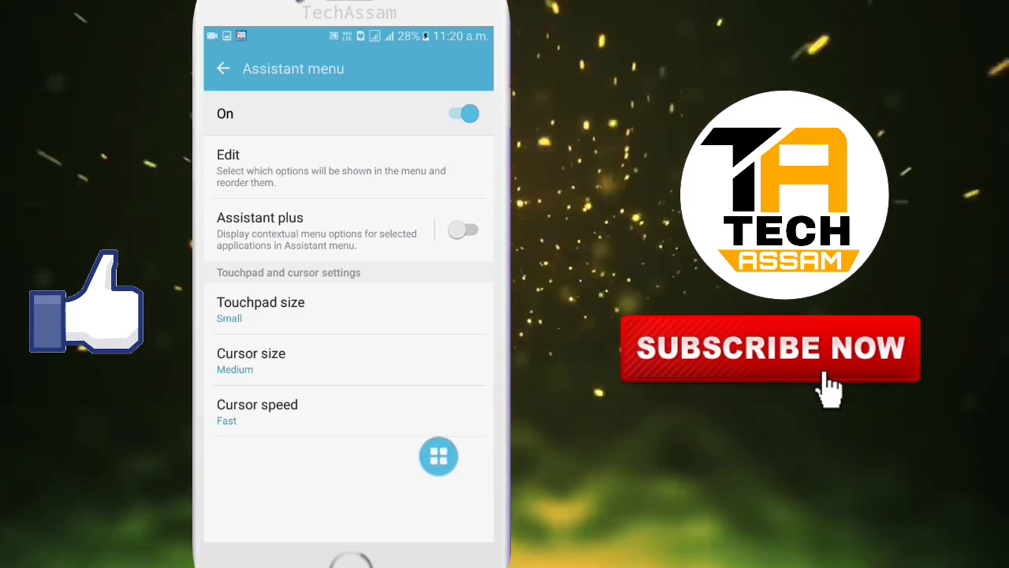
left_click(438, 455)
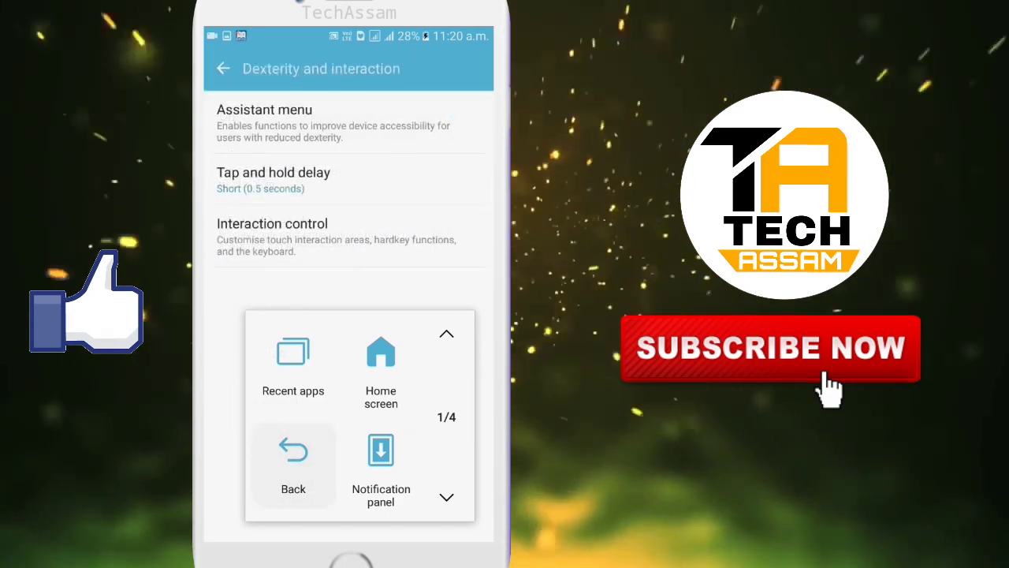
Go Home via the assistant panel, dismiss it, and bring up the app drawer.
left_click(224, 69)
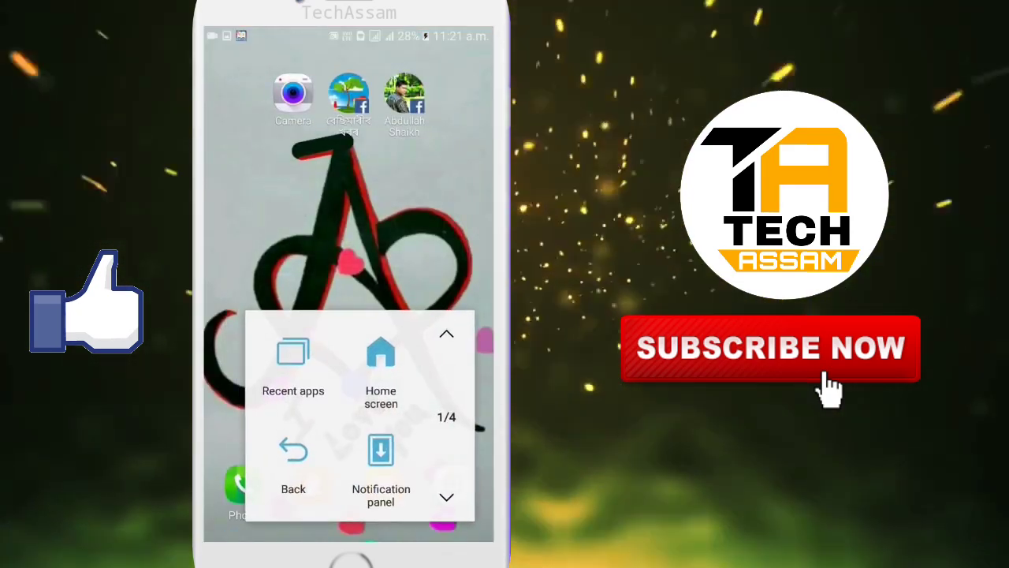
left_click(382, 363)
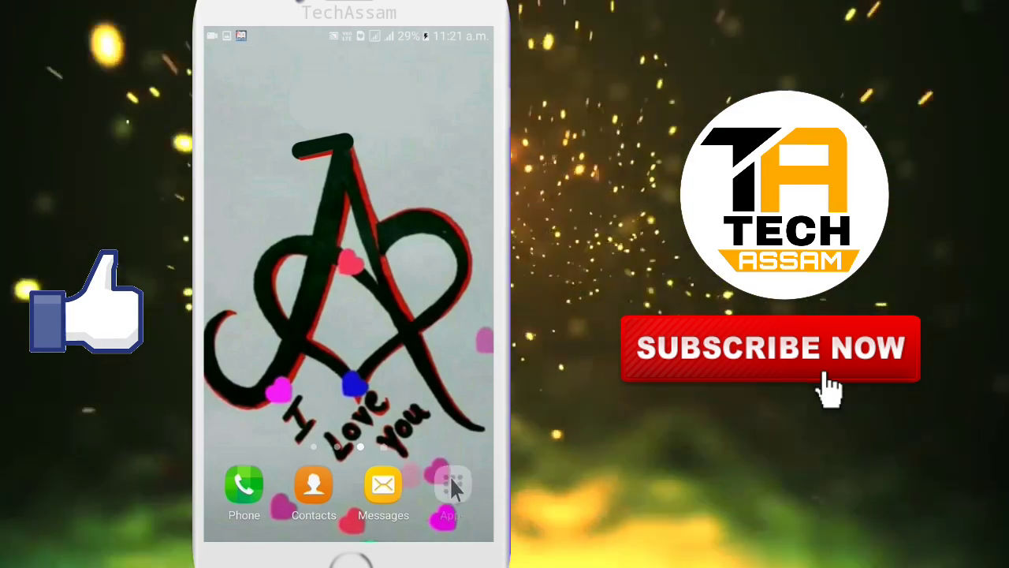
left_click(452, 486)
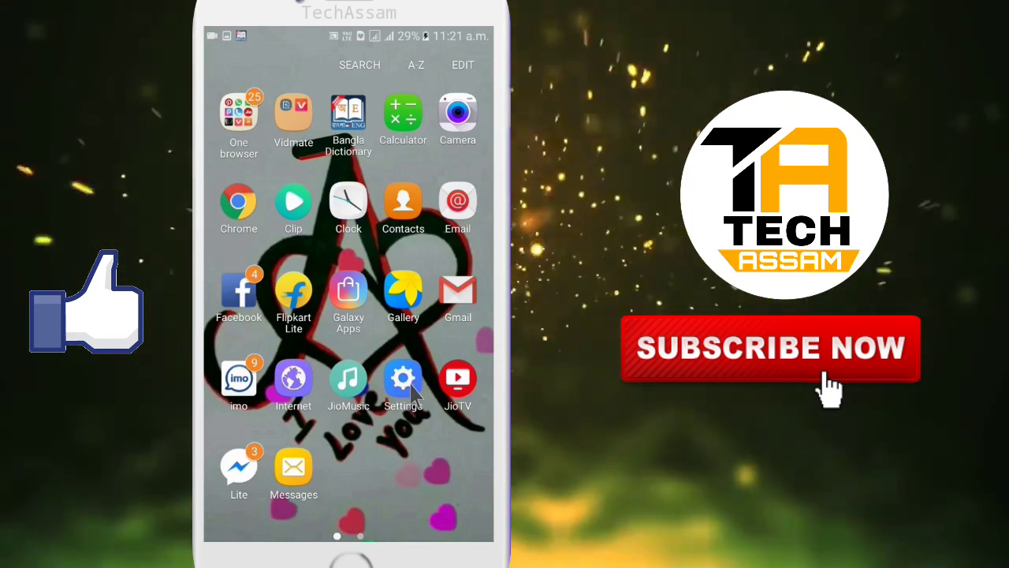
Relaunch Settings from the app drawer and reach Accessibility > Dexterity and interaction > Assistant menu.
left_click(404, 378)
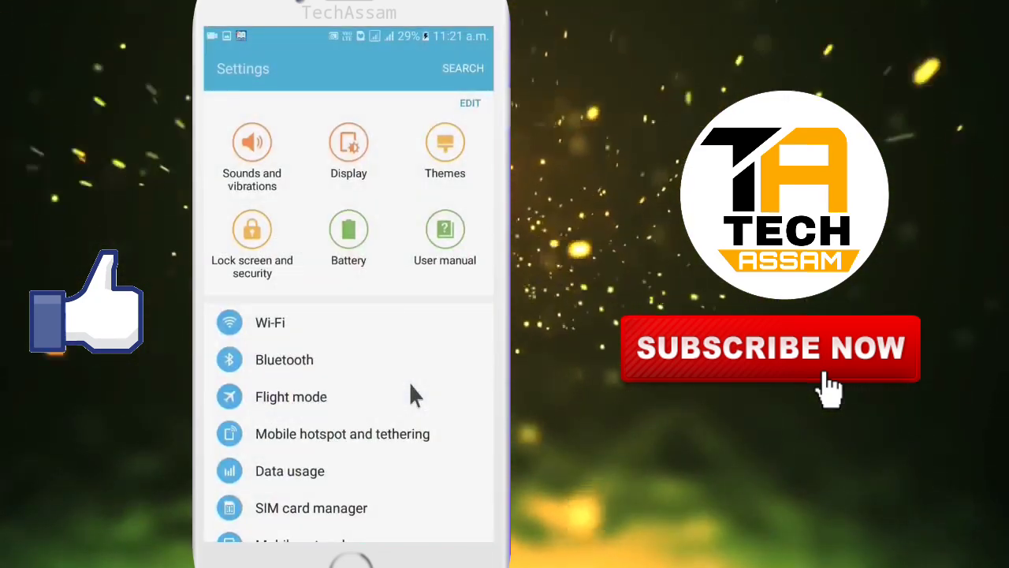
scroll("down", 3)
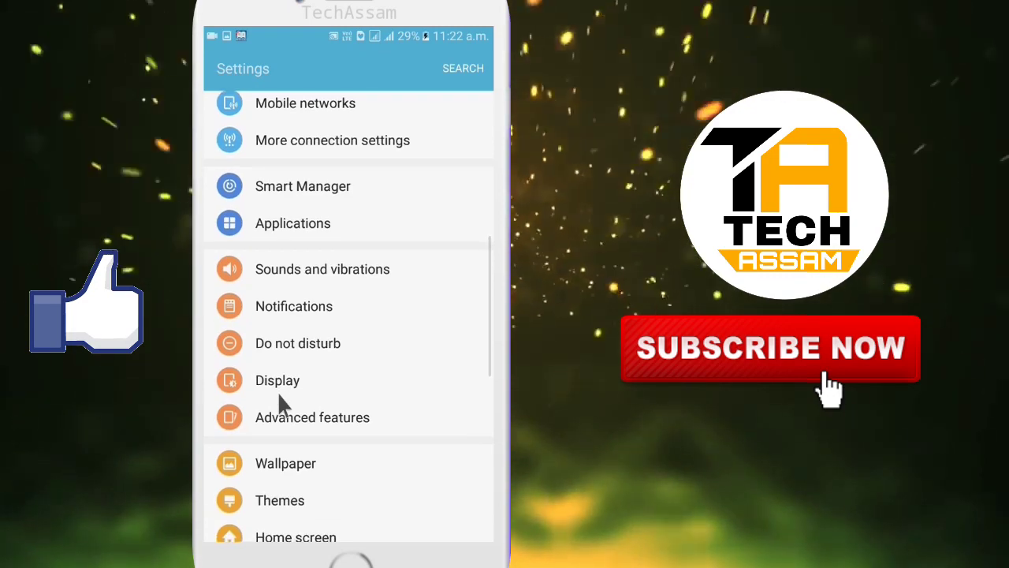
scroll("down", 3)
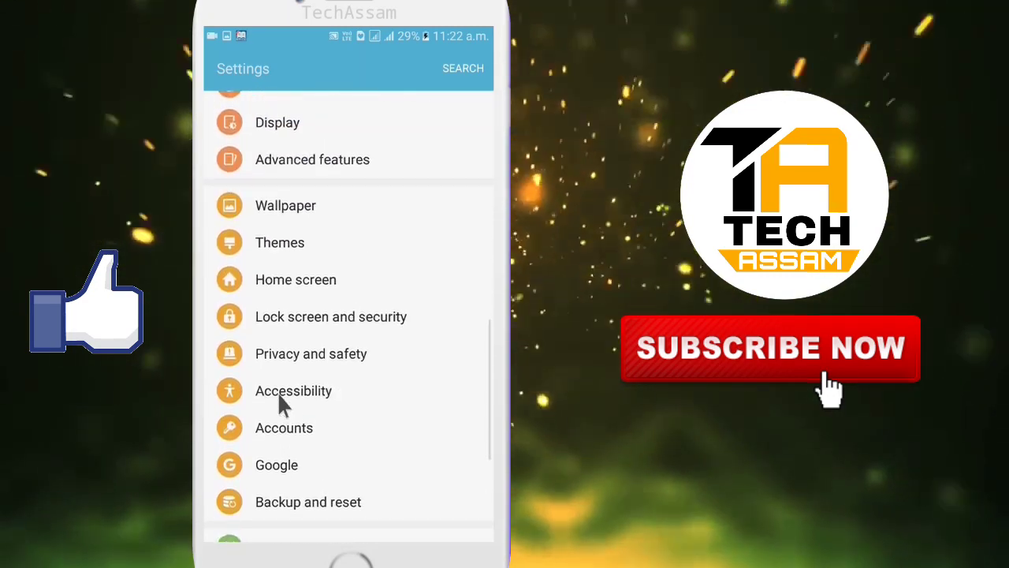
left_click(293, 391)
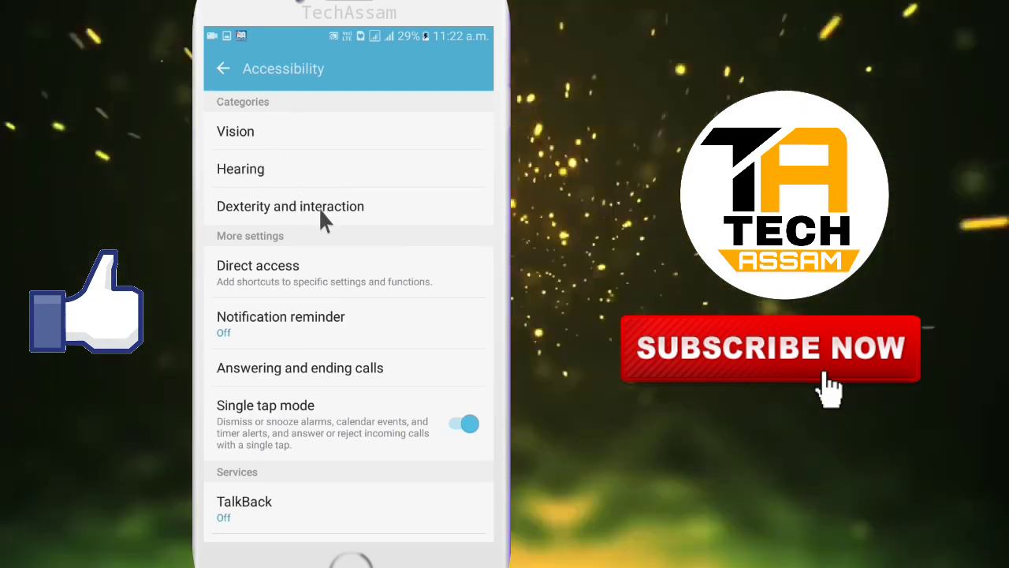
left_click(290, 205)
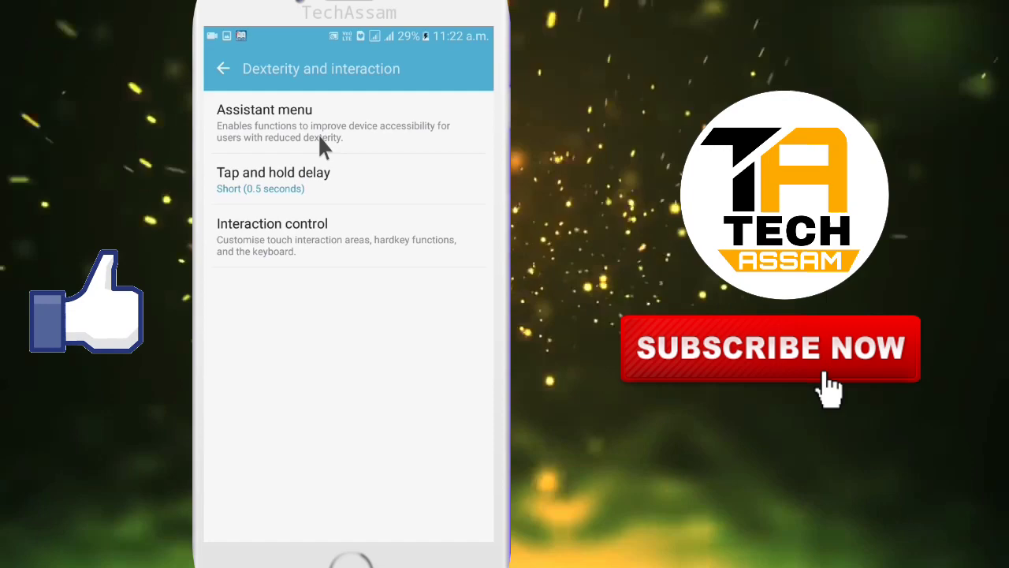
left_click(265, 111)
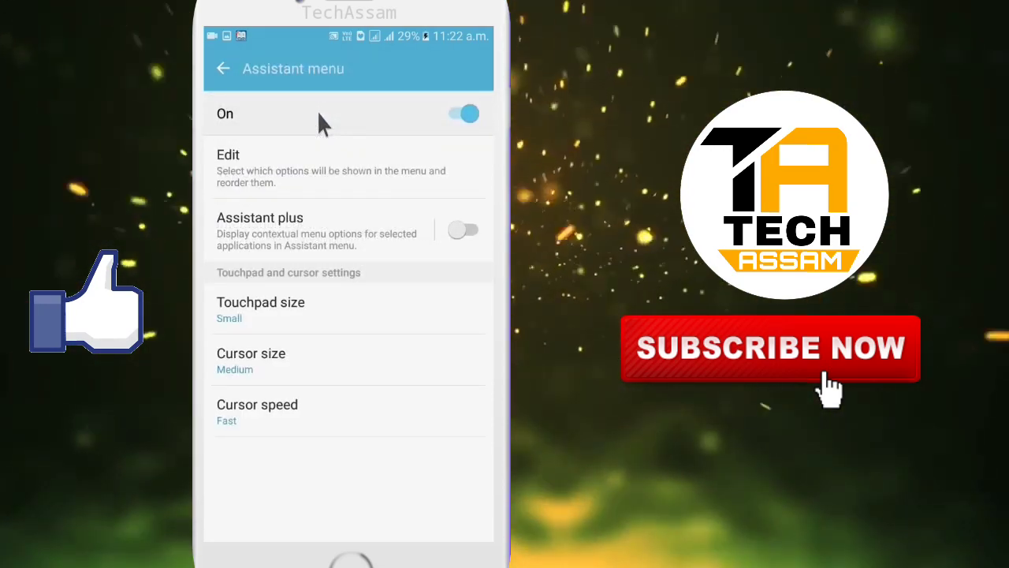
mouse_move(402, 315)
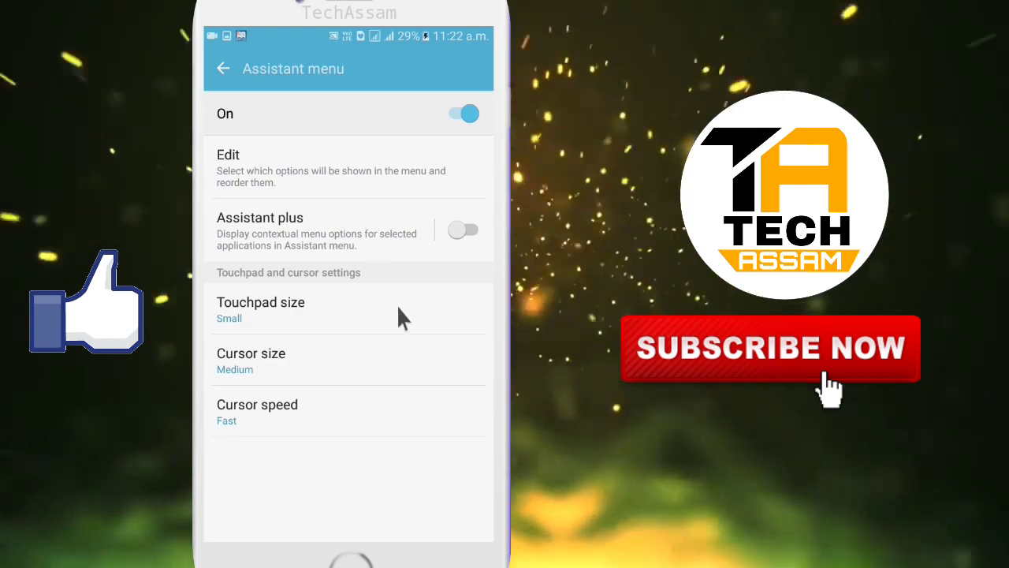
View the Assistant plus per-app toggles and leave them unchanged.
left_click(463, 230)
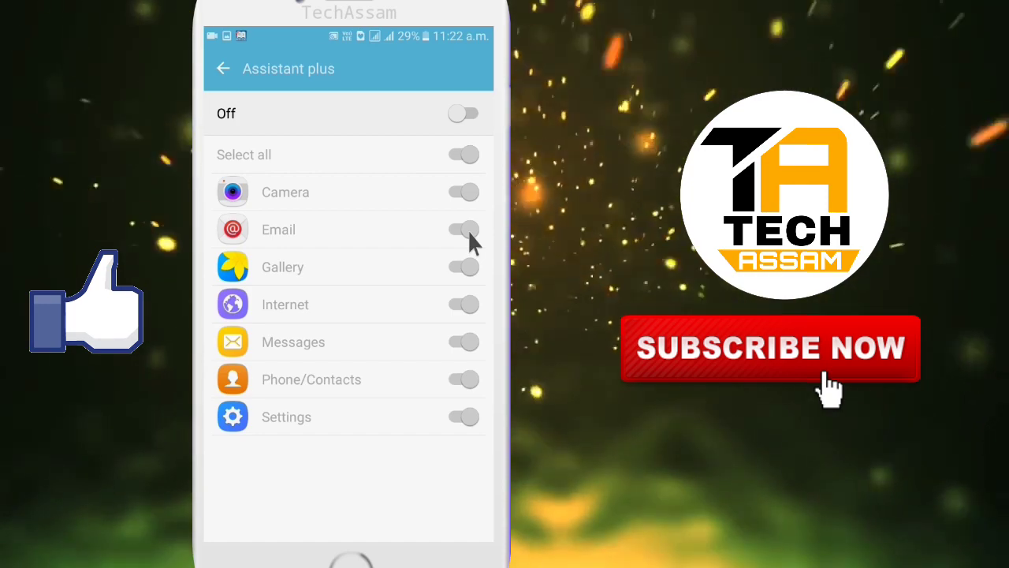
left_click(224, 68)
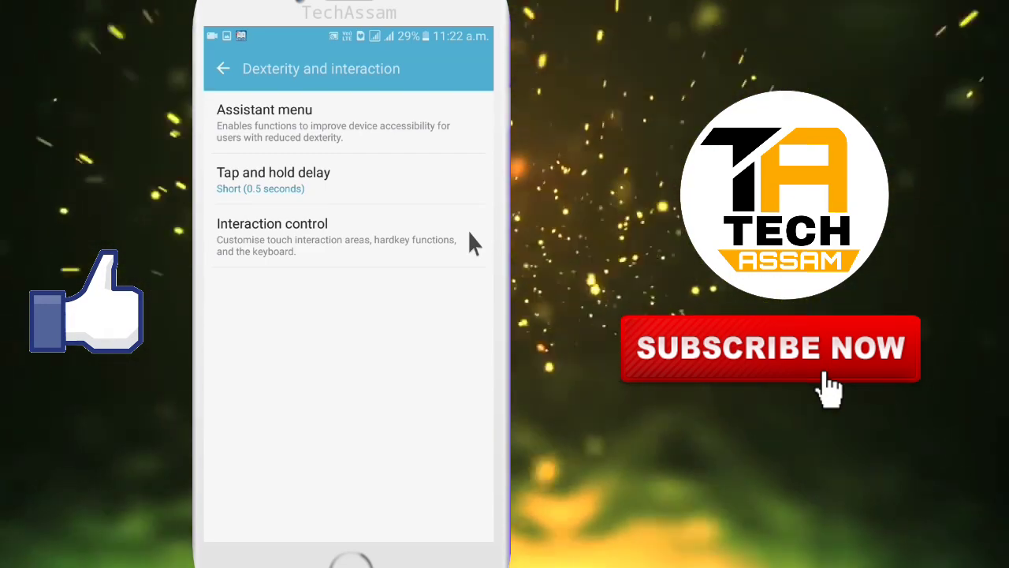
mouse_move(402, 129)
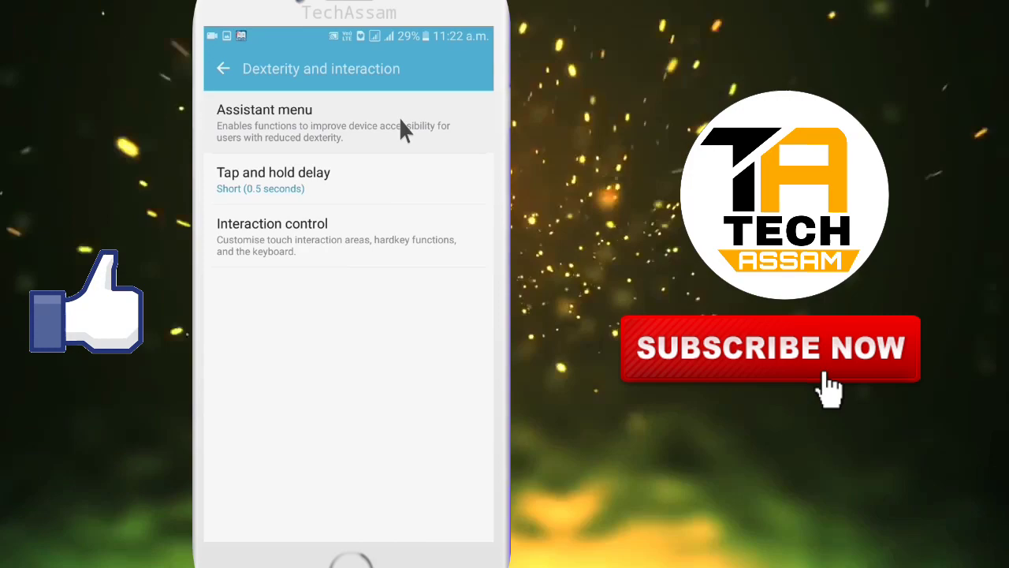
Review cursor size and cursor speed in Assistant menu, keep speed at Fast, and back out to Accessibility.
left_click(265, 109)
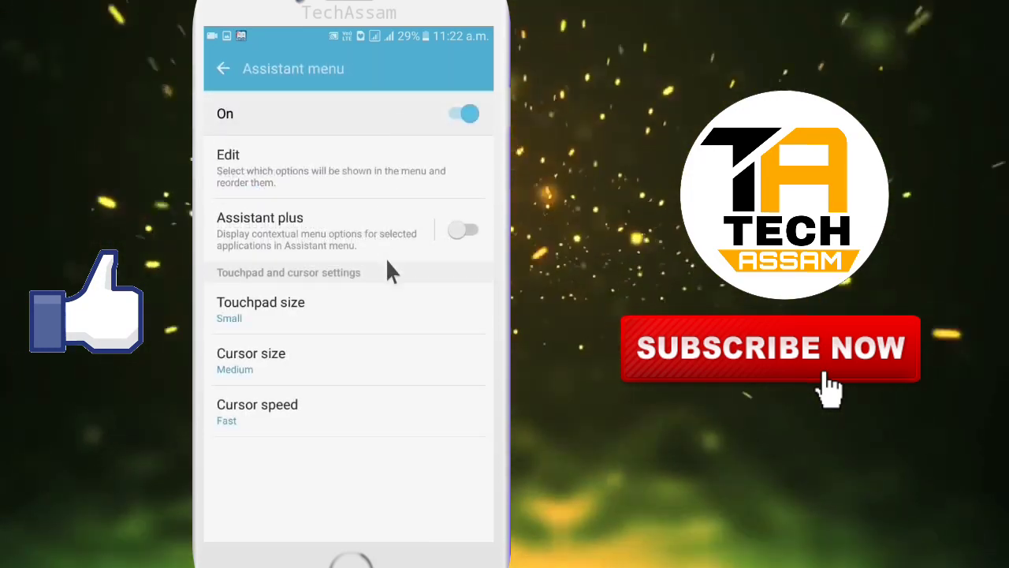
mouse_move(296, 366)
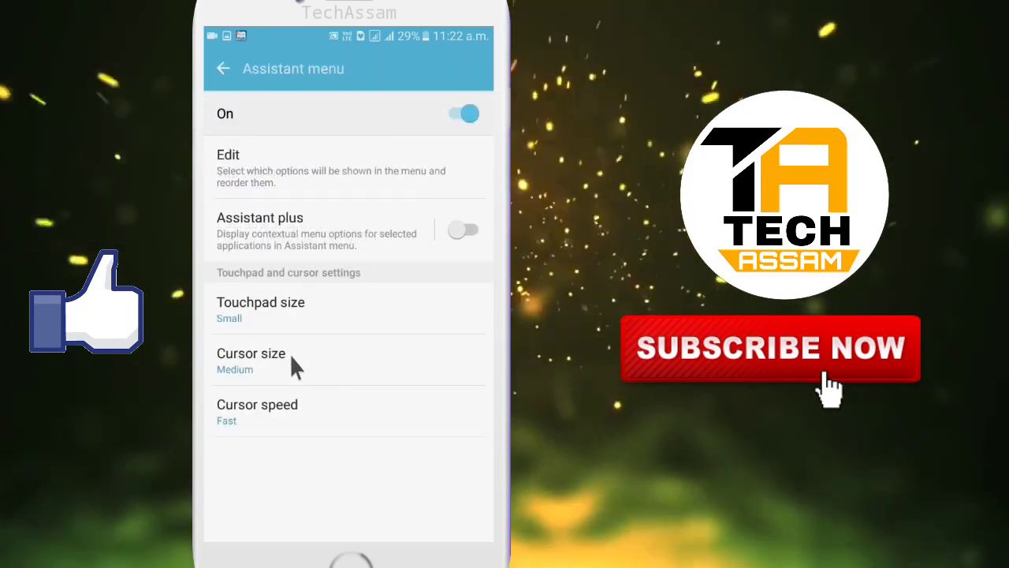
left_click(250, 353)
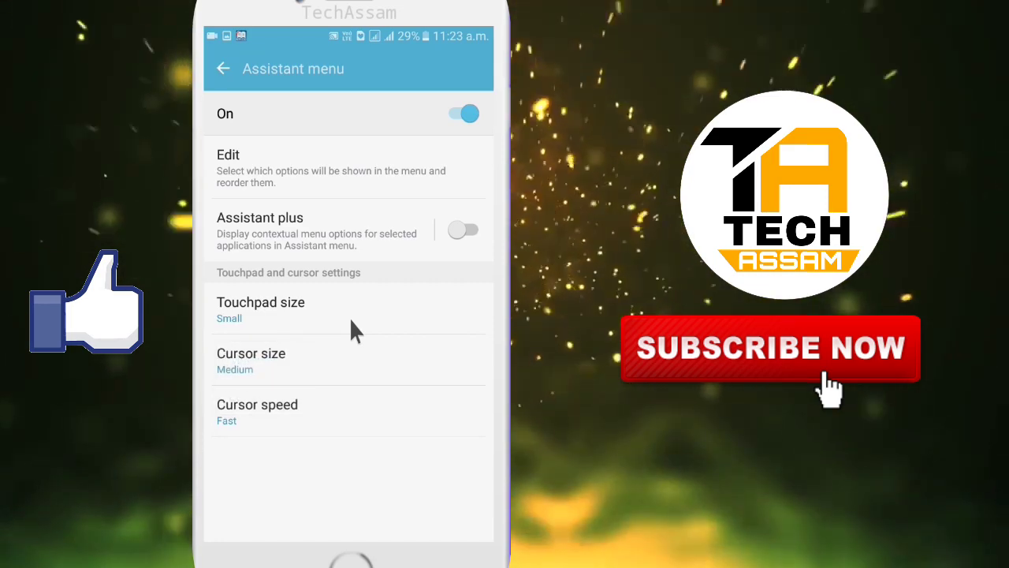
mouse_move(394, 410)
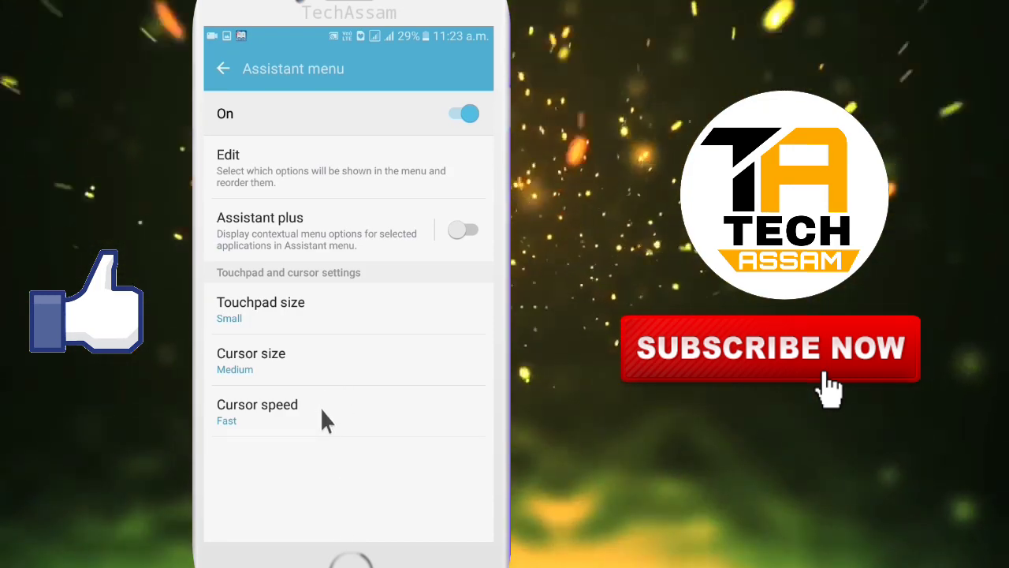
left_click(257, 410)
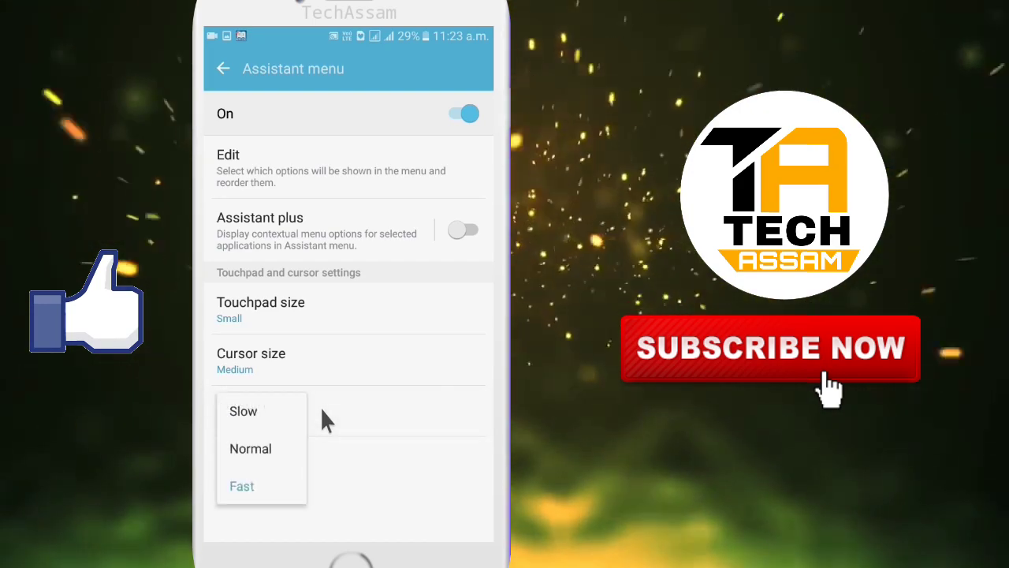
left_click(242, 486)
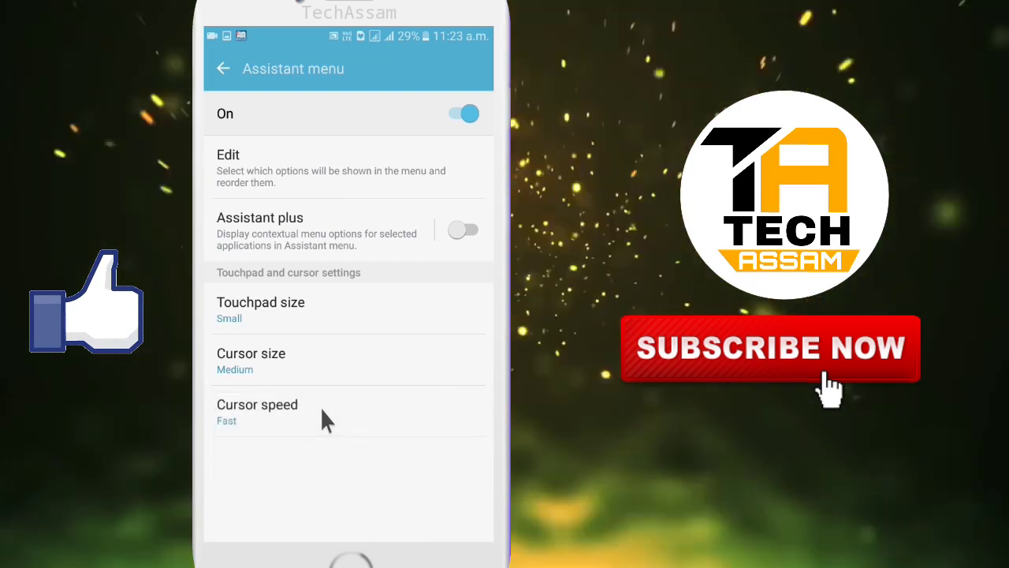
left_click(223, 68)
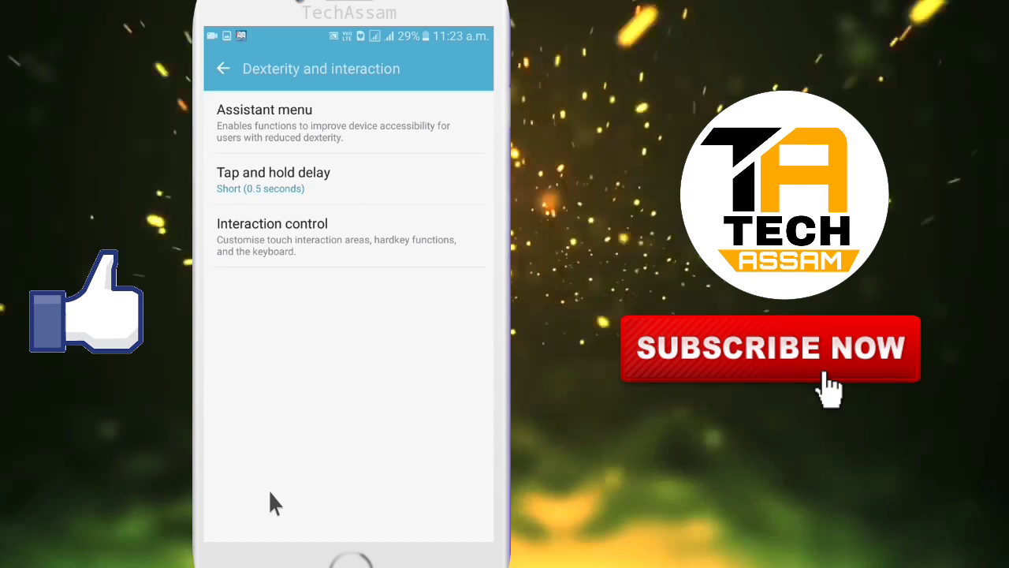
mouse_move(445, 505)
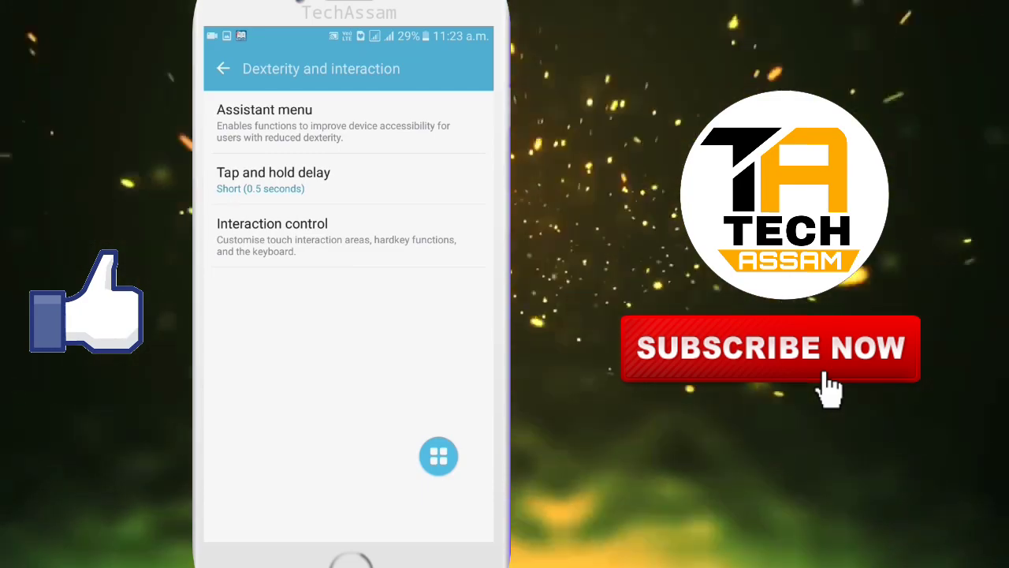
left_click(224, 70)
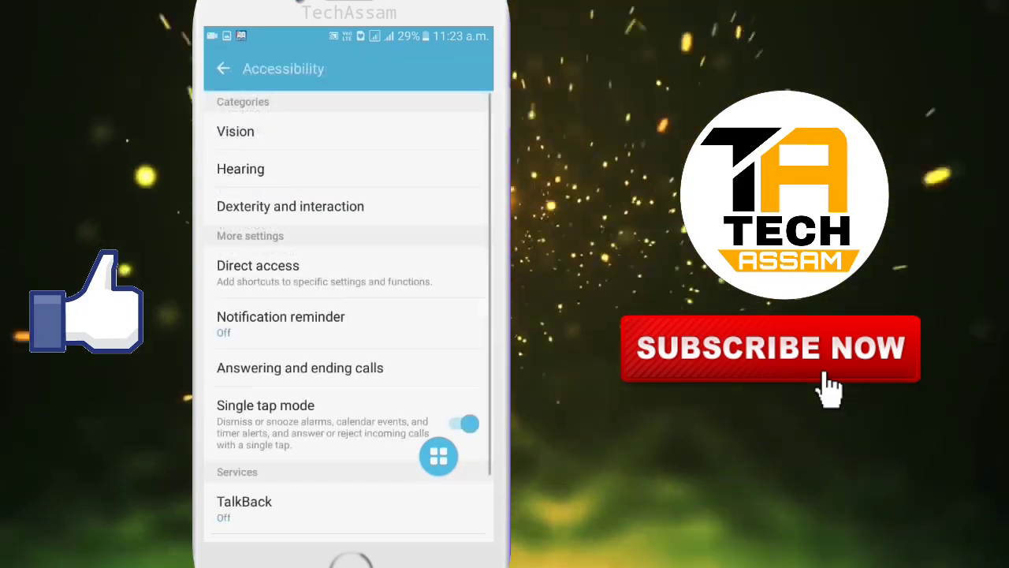